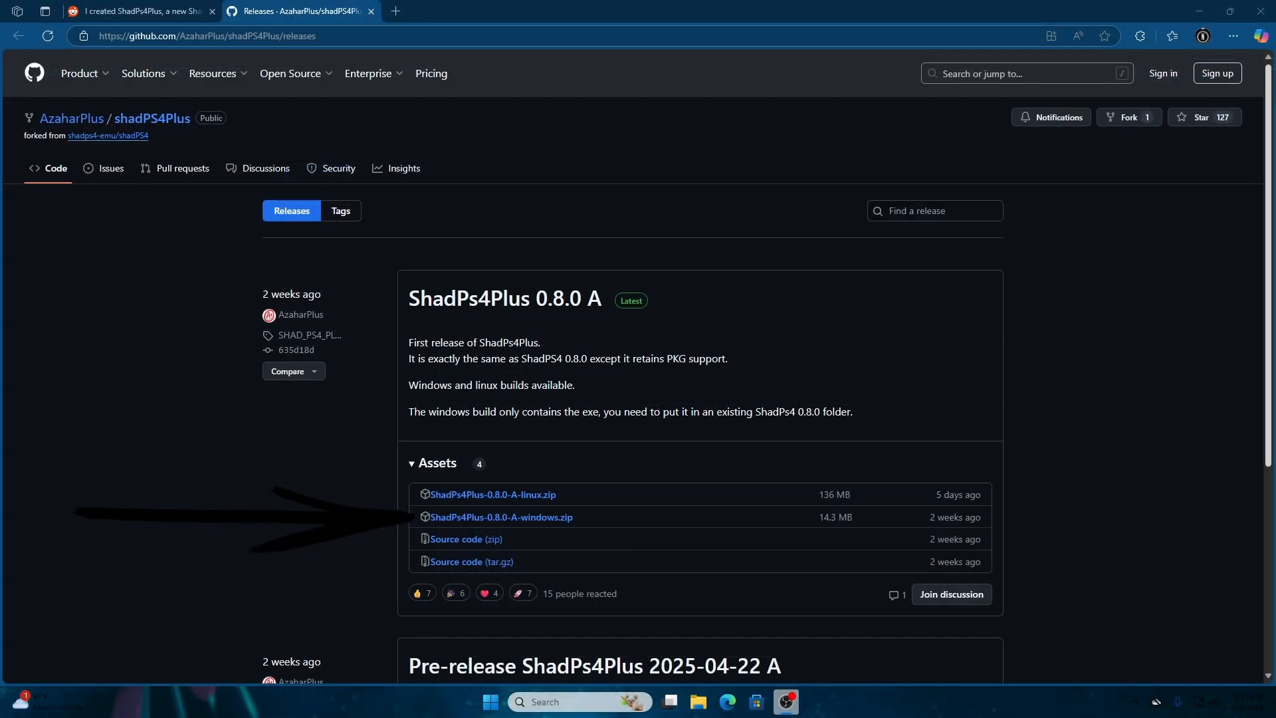
mouse_move(644, 475)
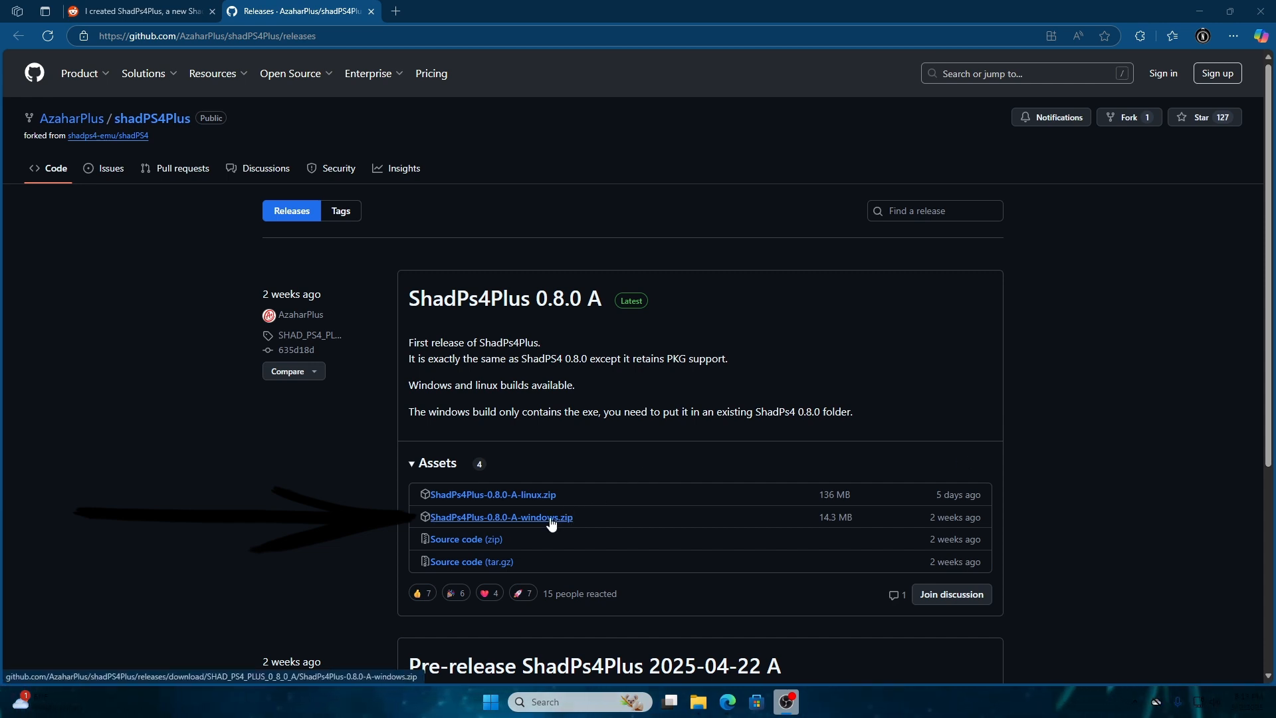
Download ShadPs4Plus-0.8.0-A-windows.zip from the GitHub release assets.
click(501, 518)
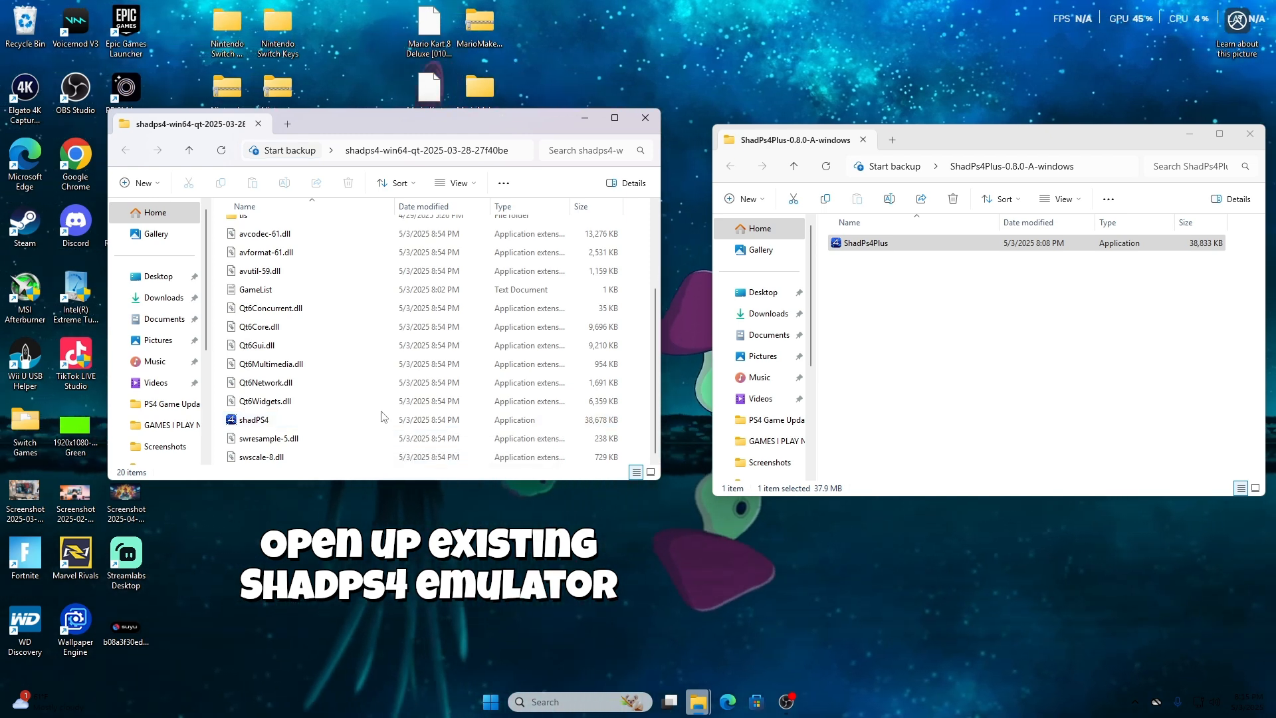
Select the old shadPS4 executable in the emulator folder.
click(867, 242)
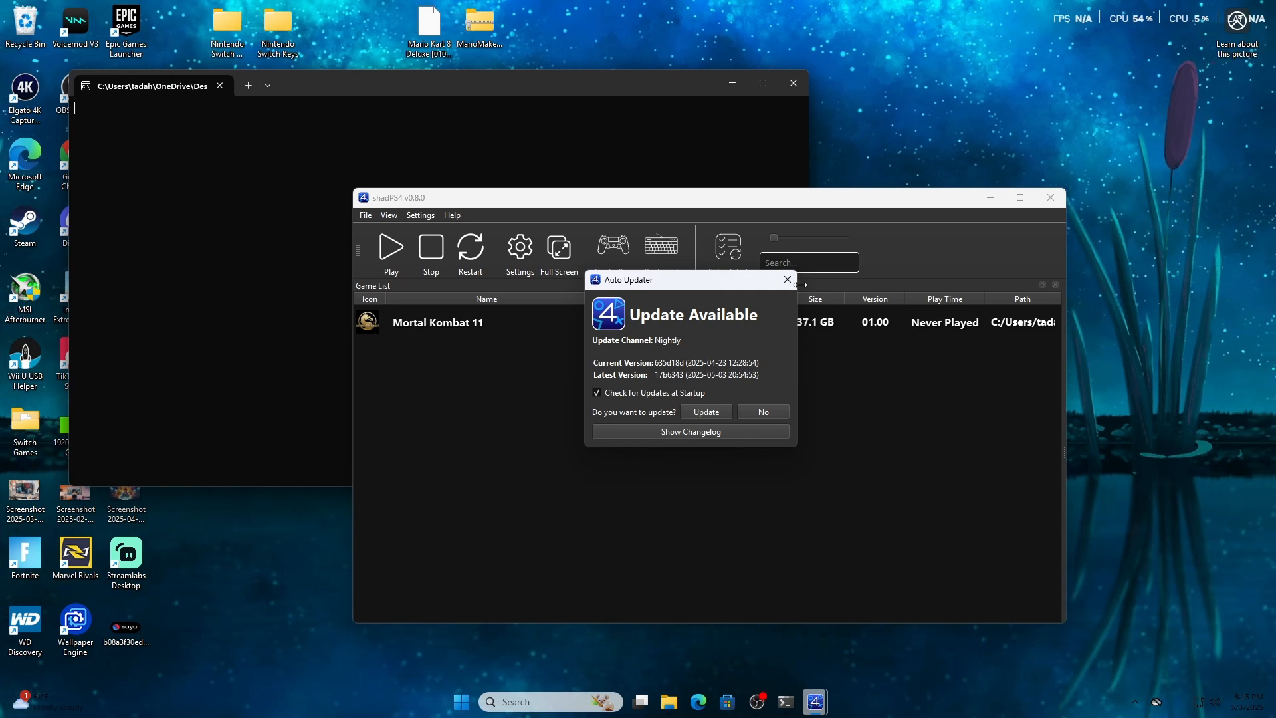
Decline the shadPS4 Auto Updater offer to reach the Mortal Kombat 11 list.
click(761, 412)
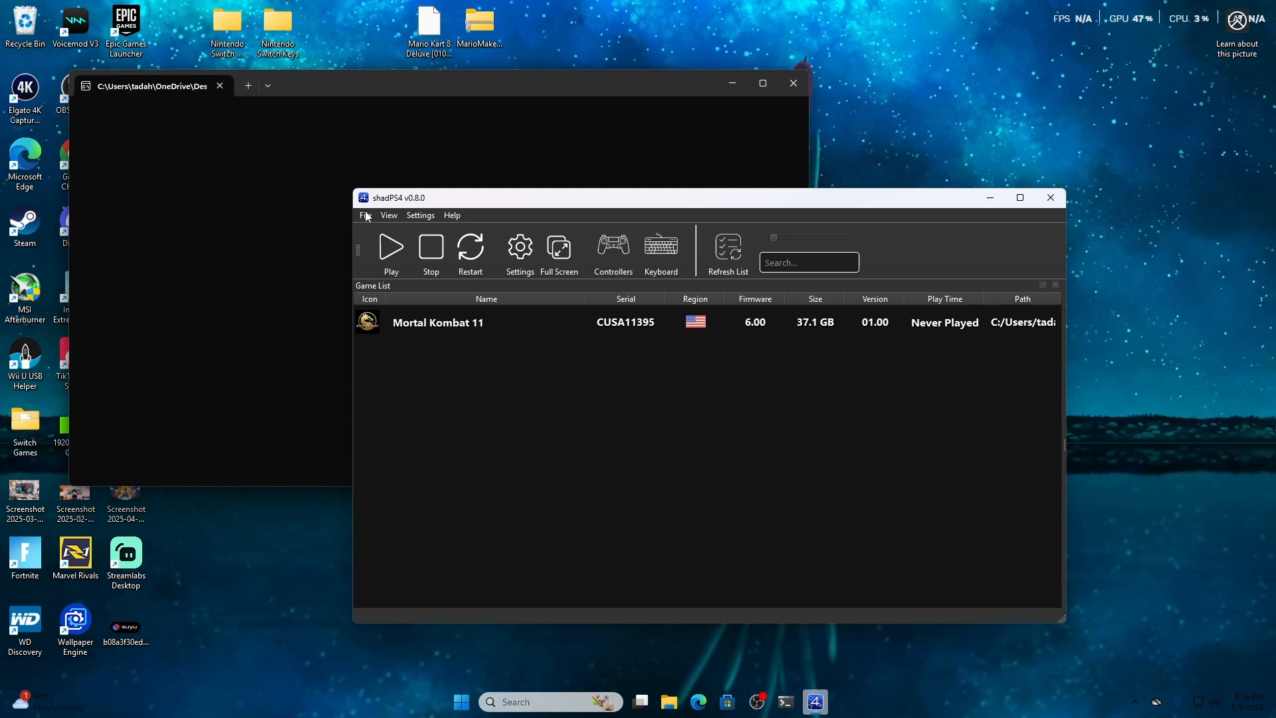
Open the 'How to Play Bloodborne on PC - ShadPS4 Guide Updated Setup' video.
click(365, 214)
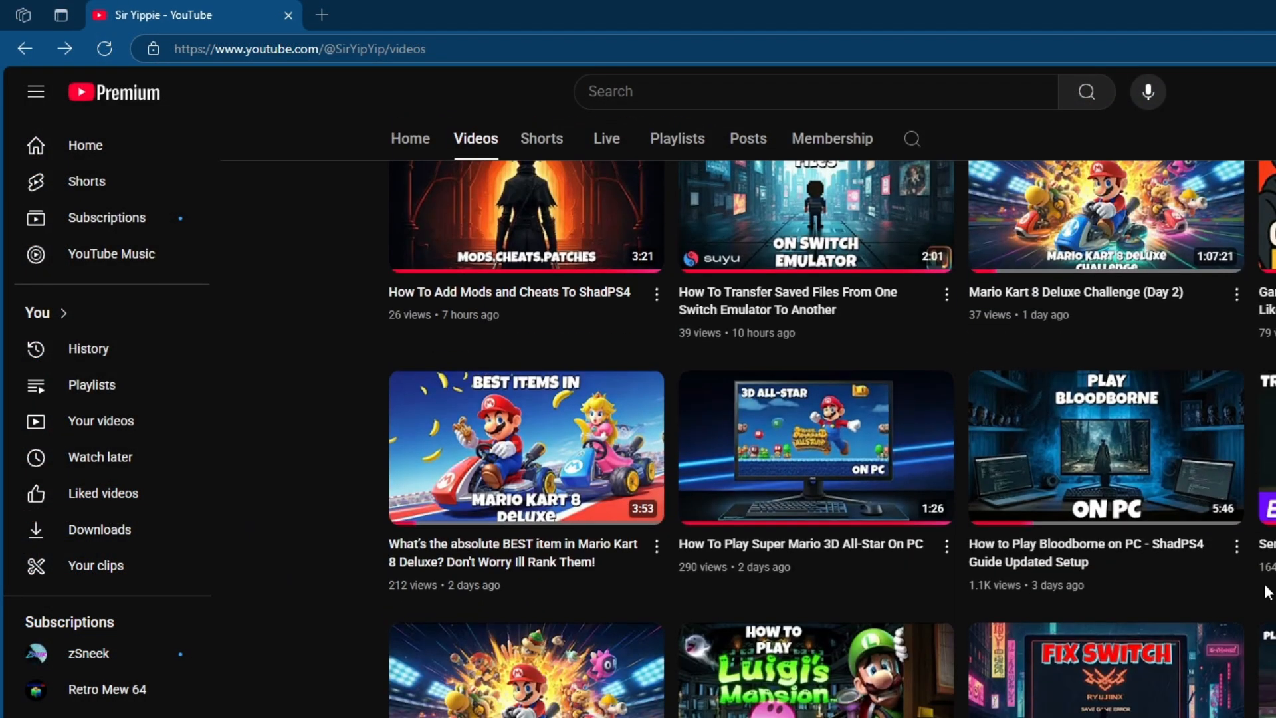
mouse_move(1103, 446)
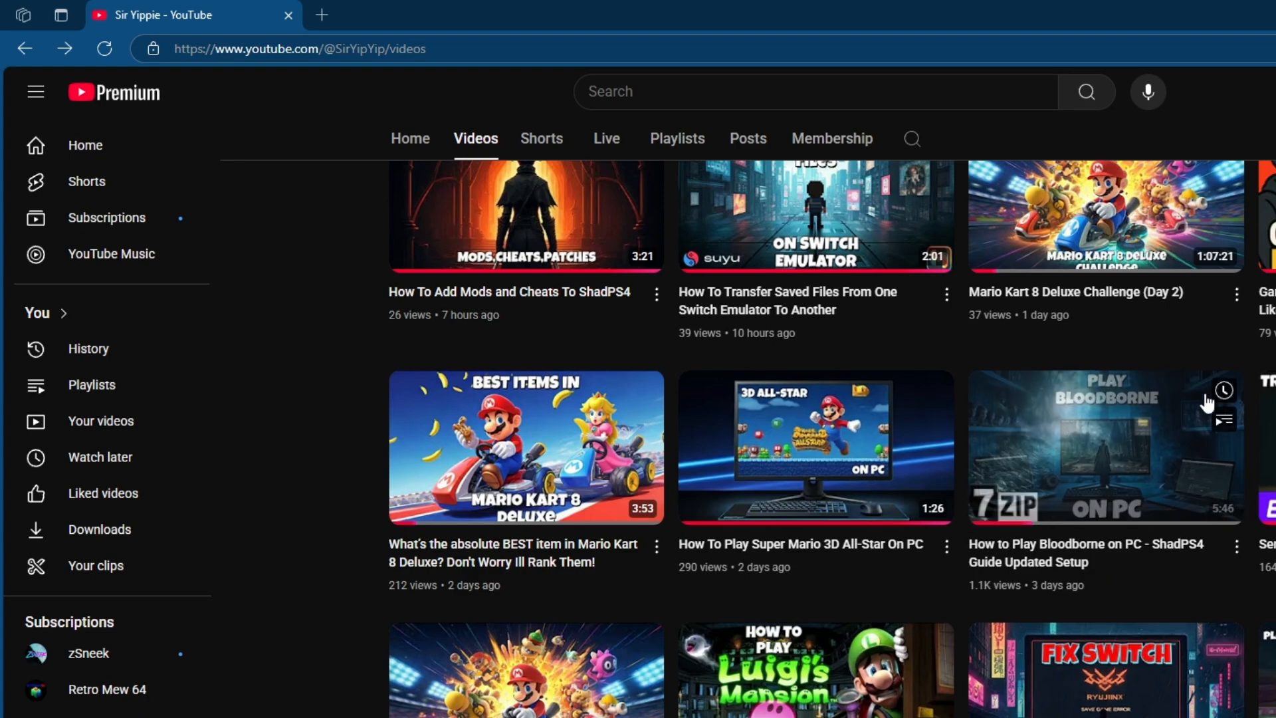
click(1105, 446)
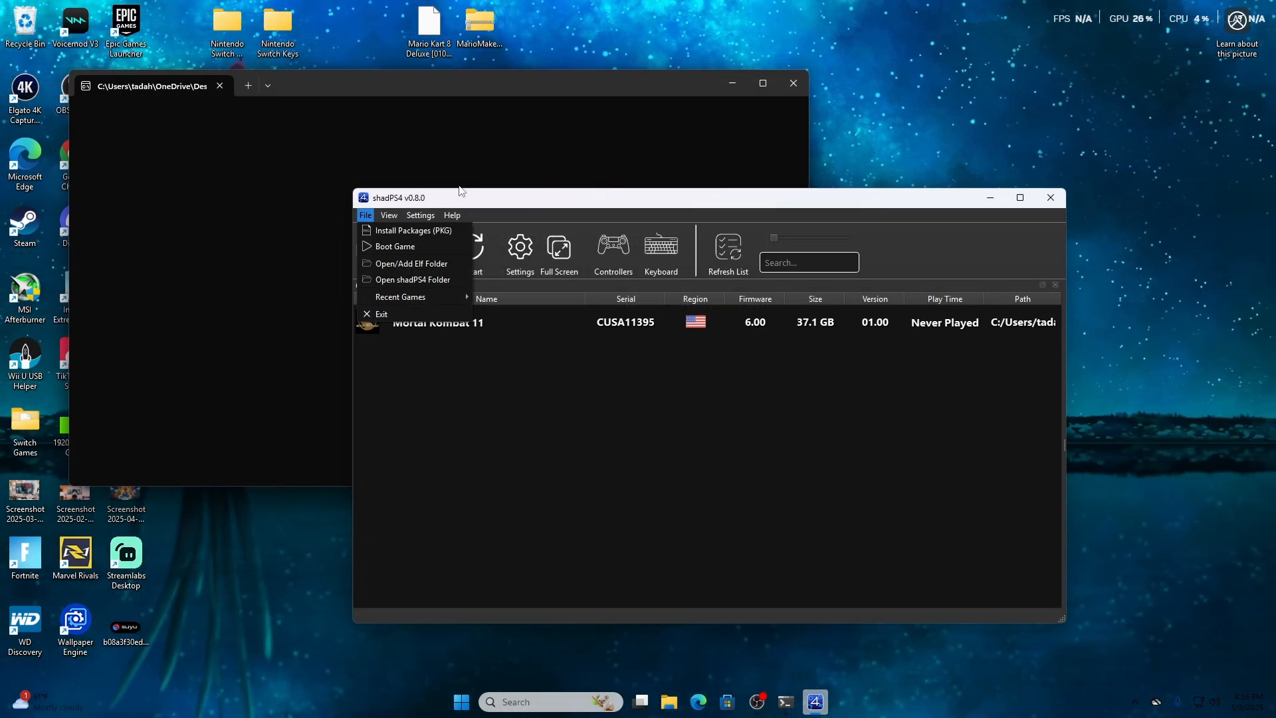
Open the shadPS4 Settings menu after confirming Install Packages (PKG) exists.
click(420, 215)
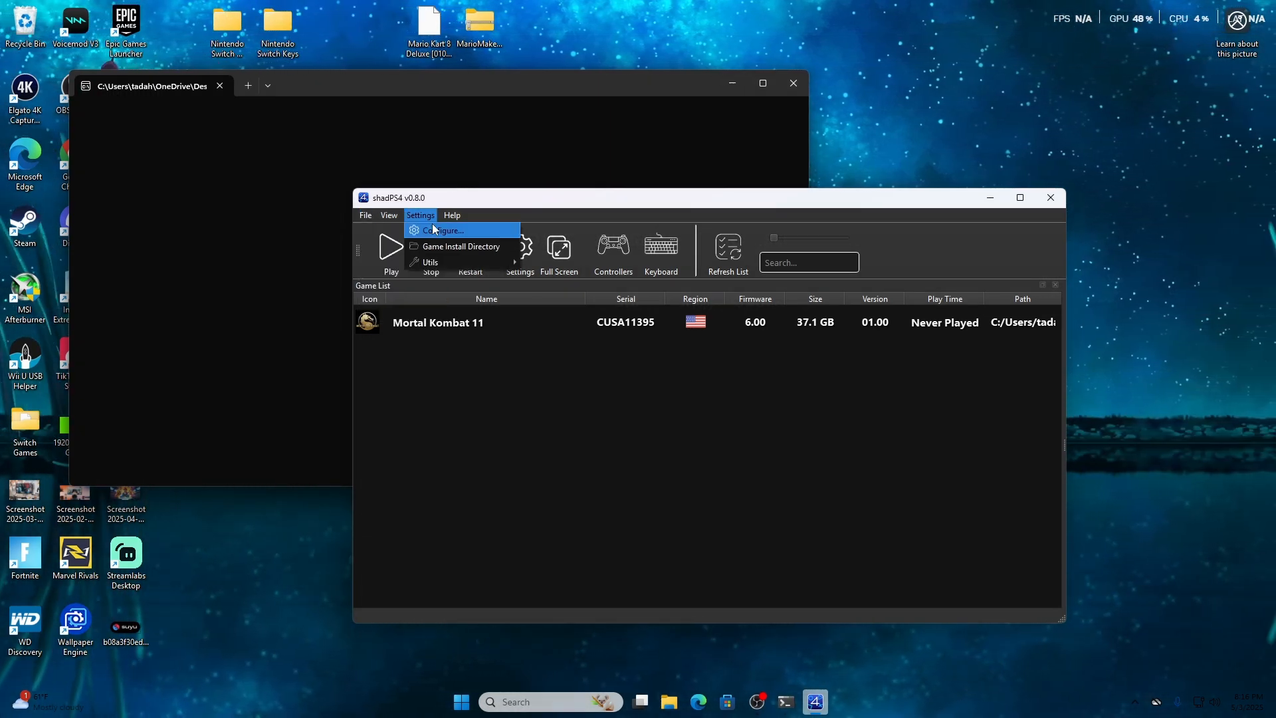